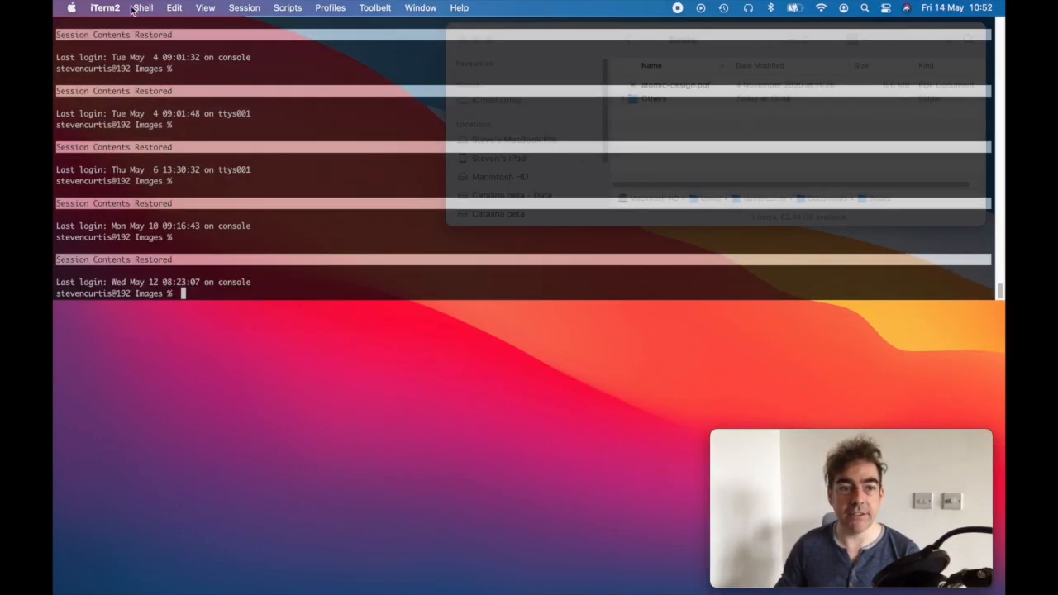
Step: Bring up the Services actions for the Others folder in Finder to start a terminal there
click(104, 6)
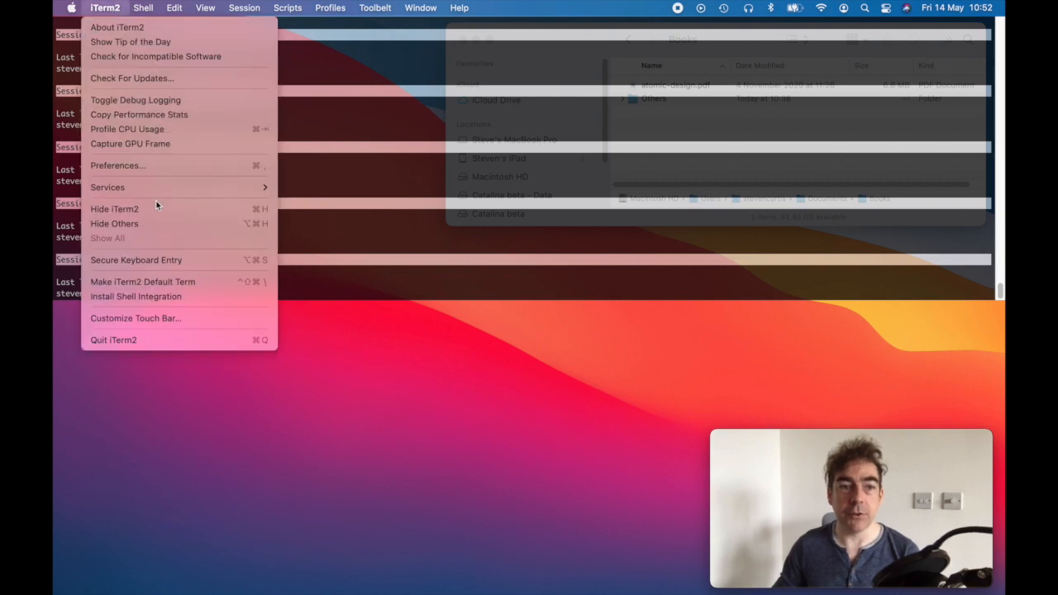
click(117, 165)
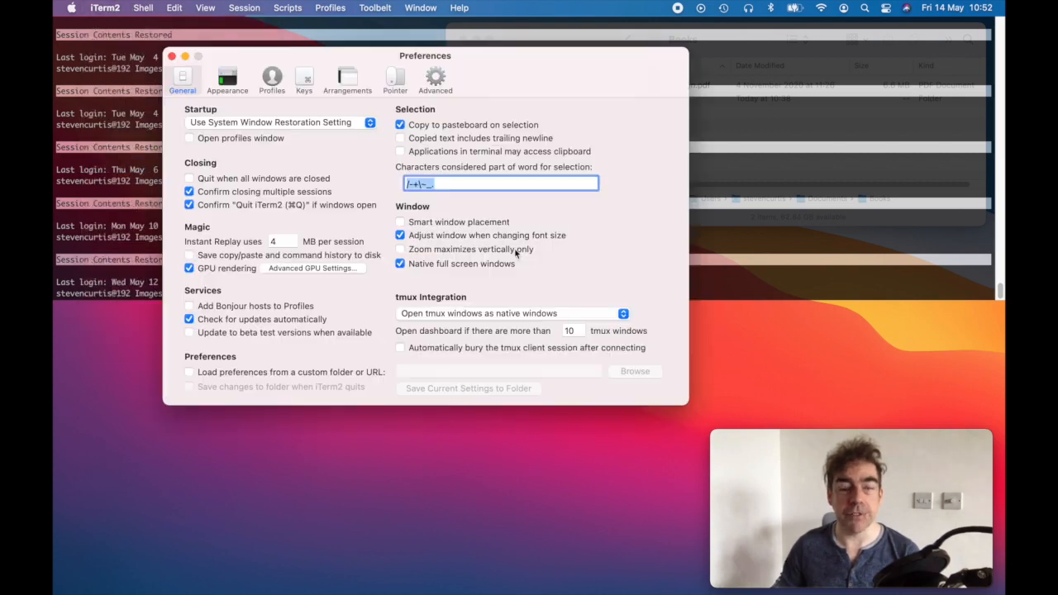
click(304, 76)
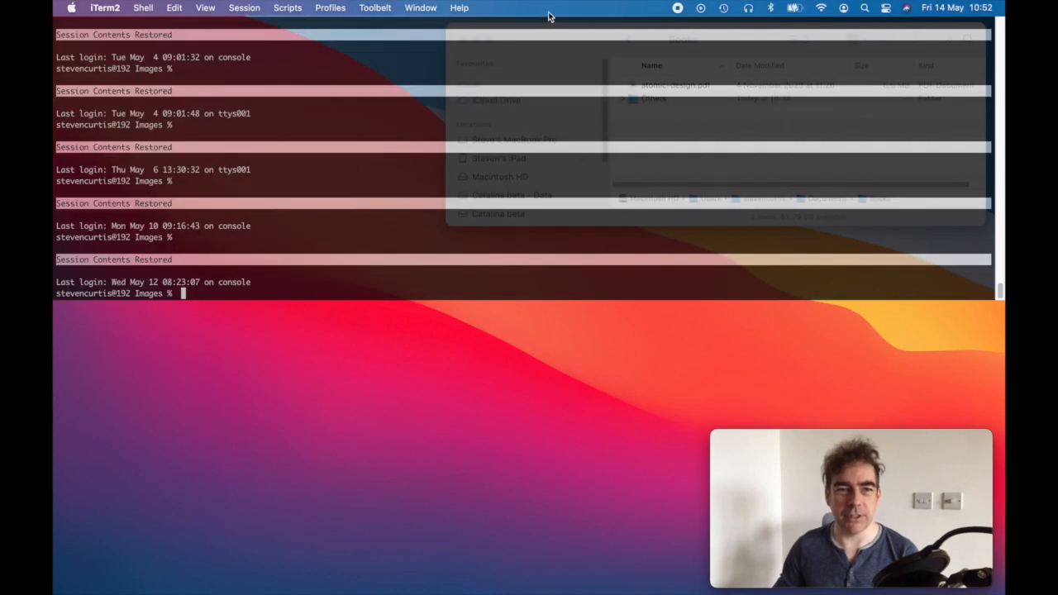
right_click(653, 99)
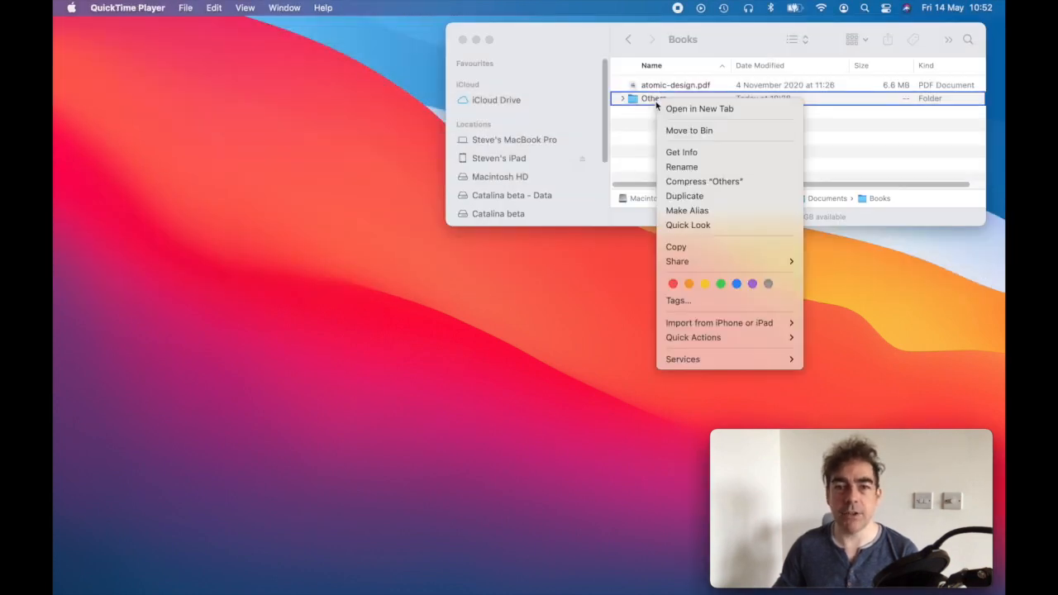
mouse_move(736, 358)
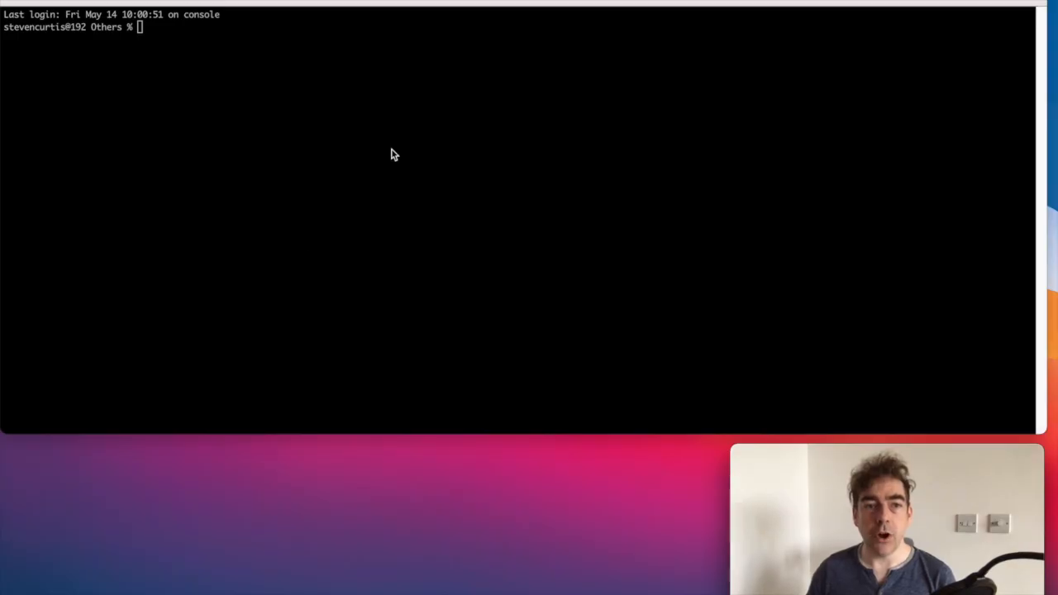
double_click(202, 13)
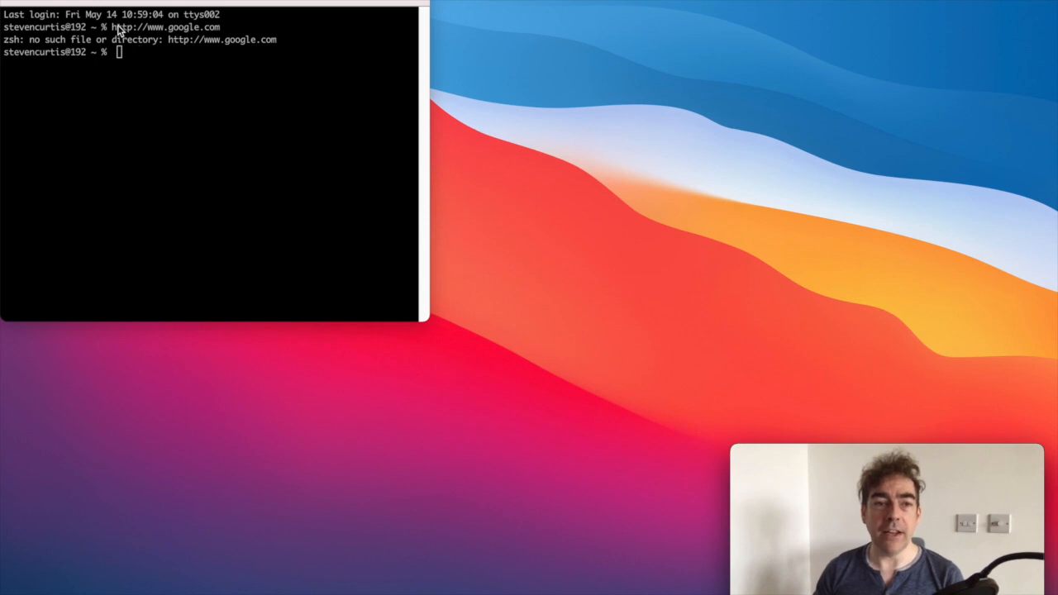
double_click(166, 27)
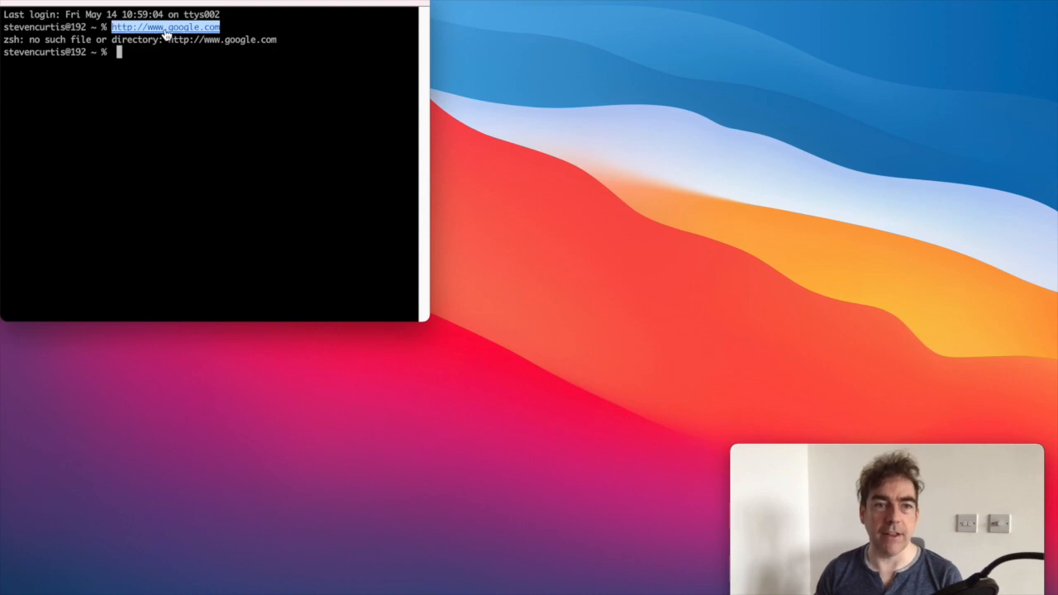
mouse_move(427, 397)
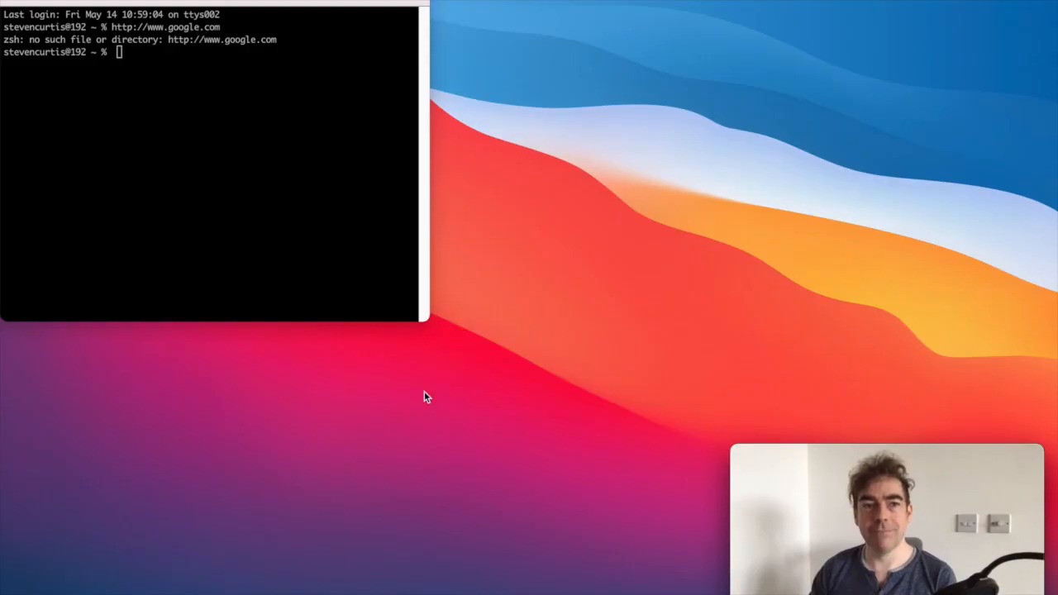
mouse_move(272, 152)
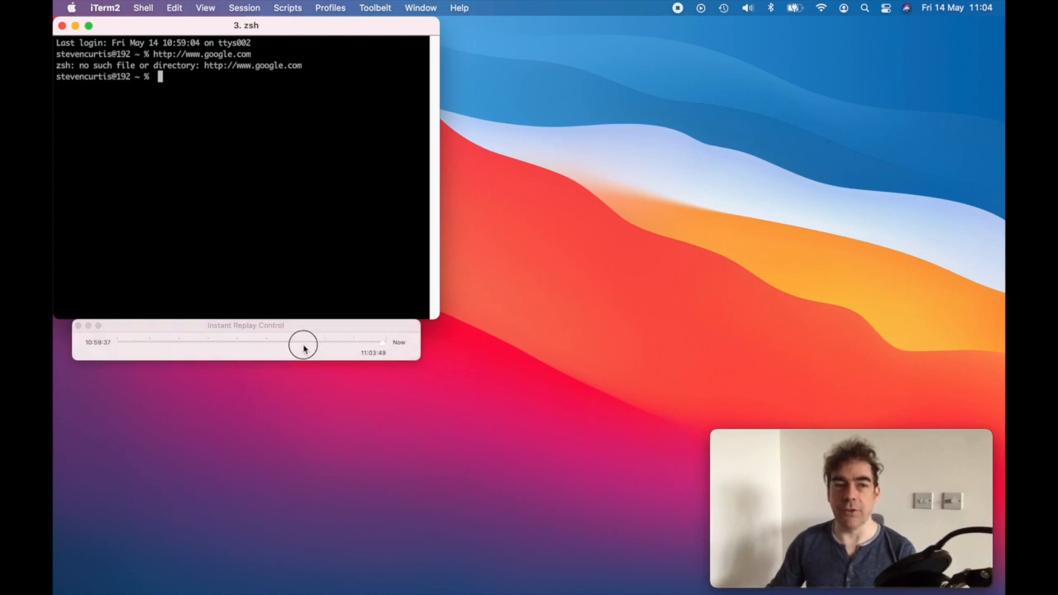
Step: Rewind the Instant Replay slider back to the earliest recorded moment of the session
drag(304, 344, 172, 341)
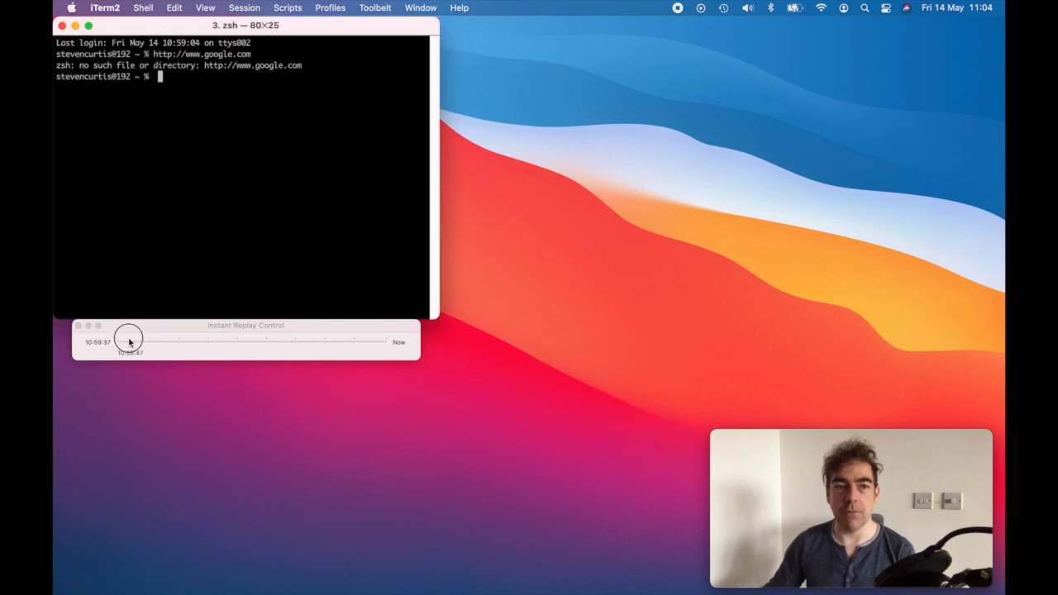
drag(129, 341, 364, 340)
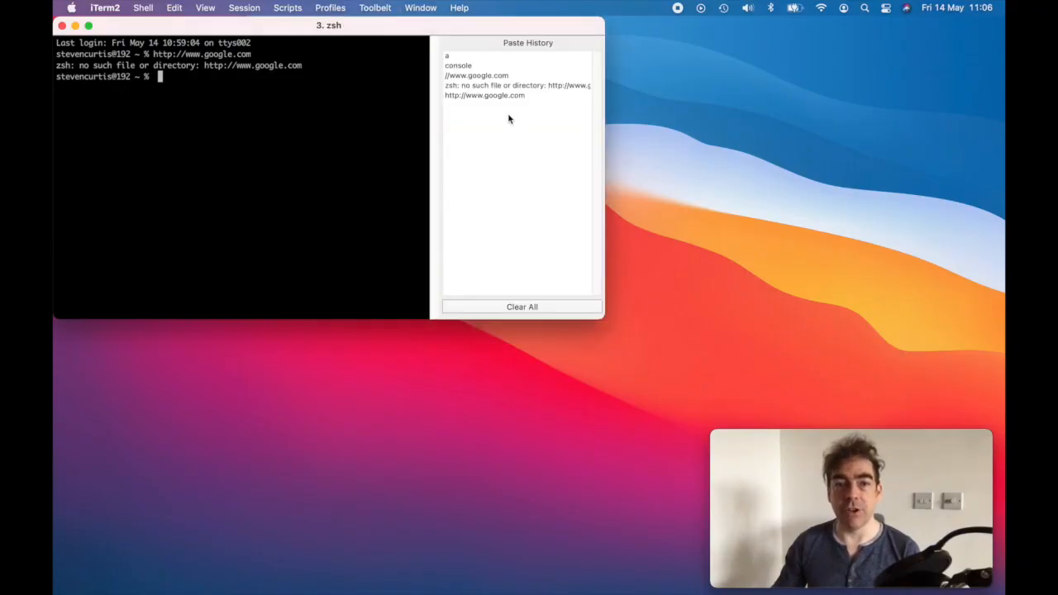
Step: Show the Paste History panel listing recently copied items such as the google.com address
click(477, 76)
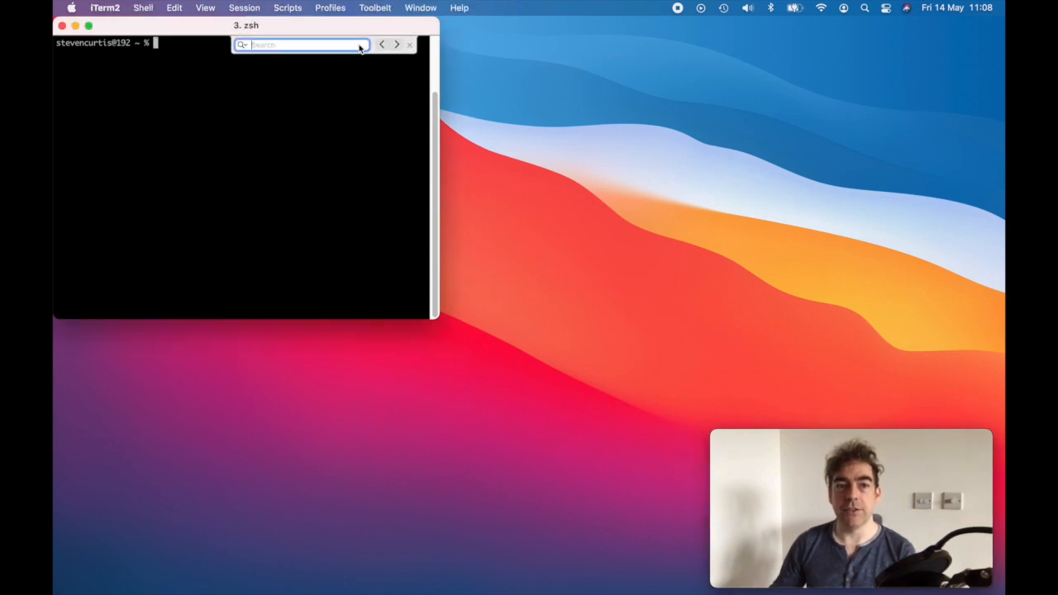
Step: Start a search of the terminal output from the Find bar's search field
click(241, 45)
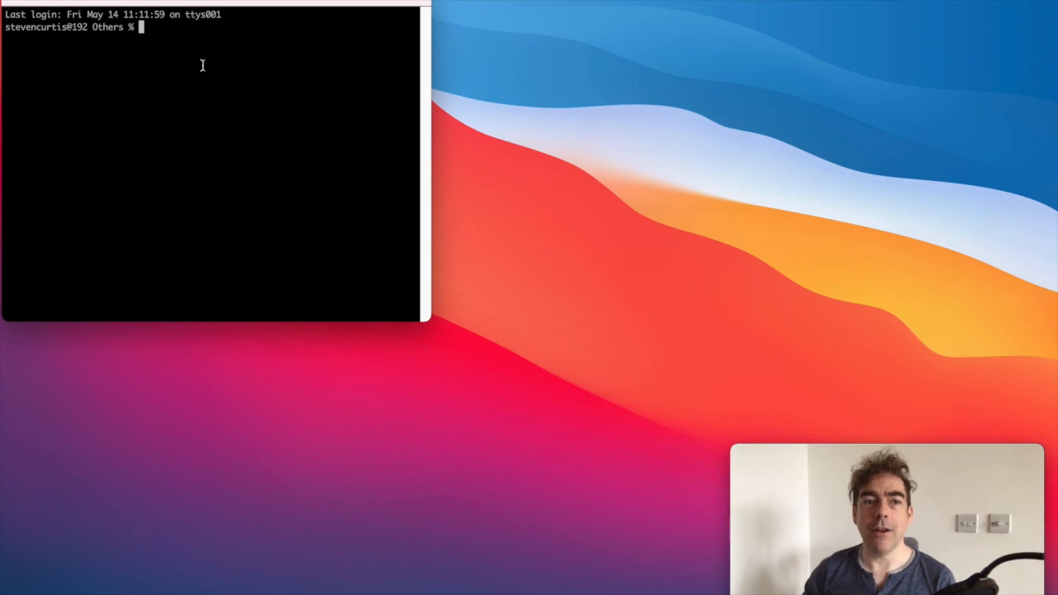
Step: Partially enter 'cd i', correct it to 'cd o' at the Others prompt to test autocompletion
text(cd)
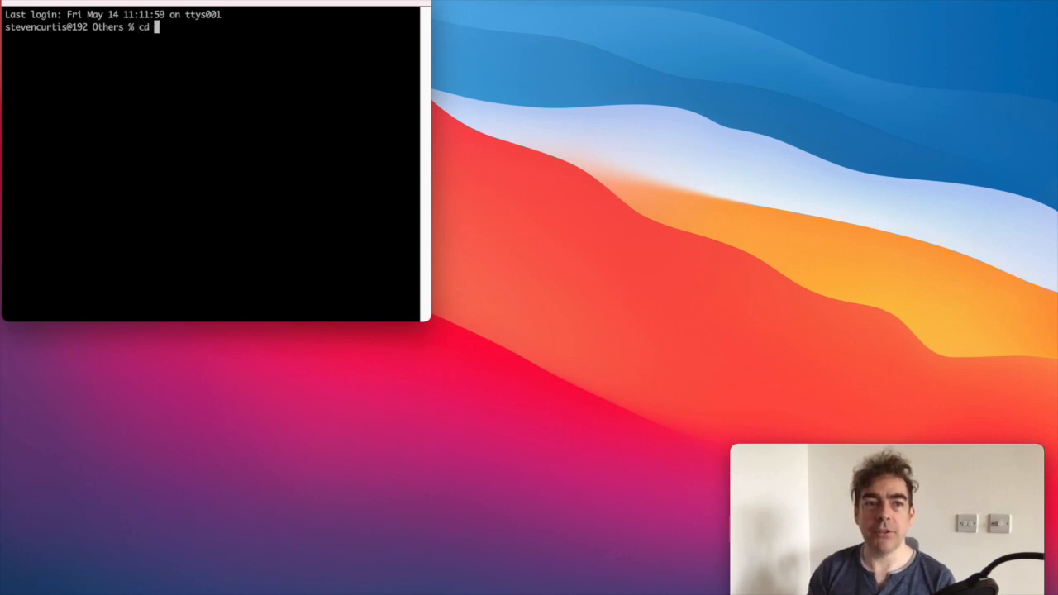
text(i)
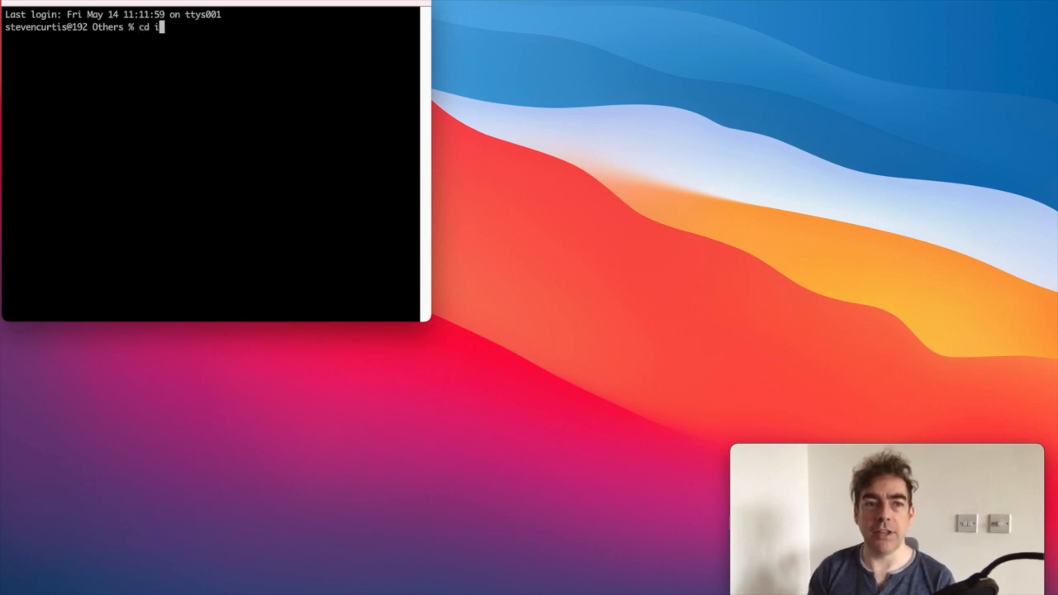
key(Backspace)
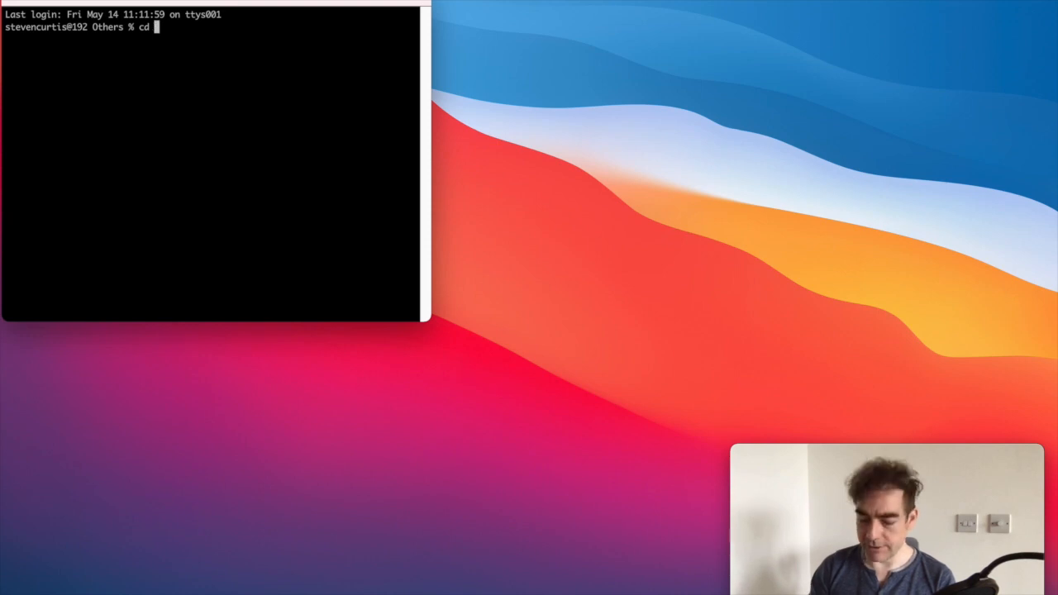
text(o)
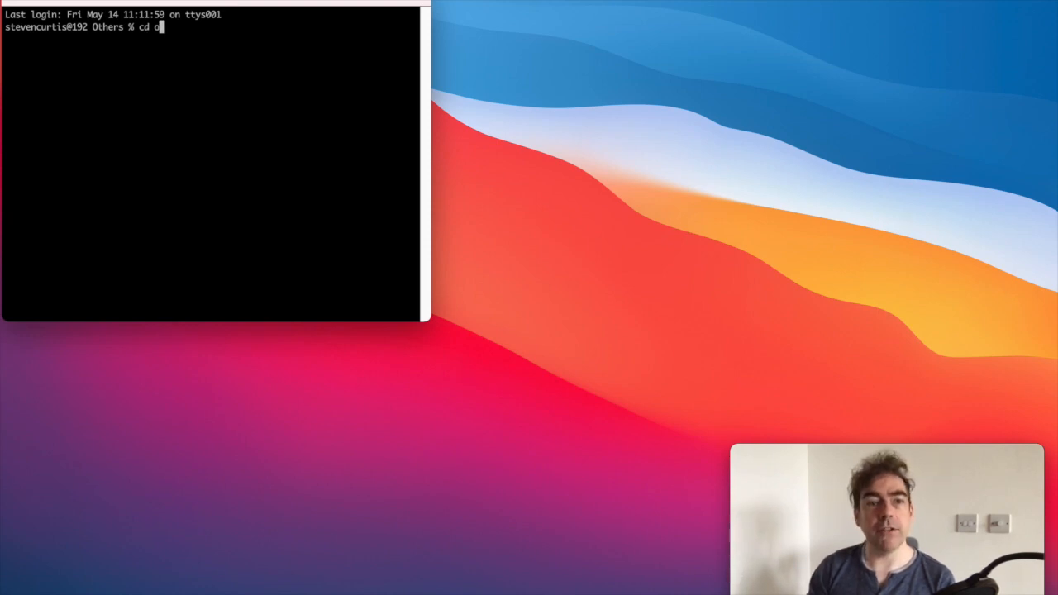